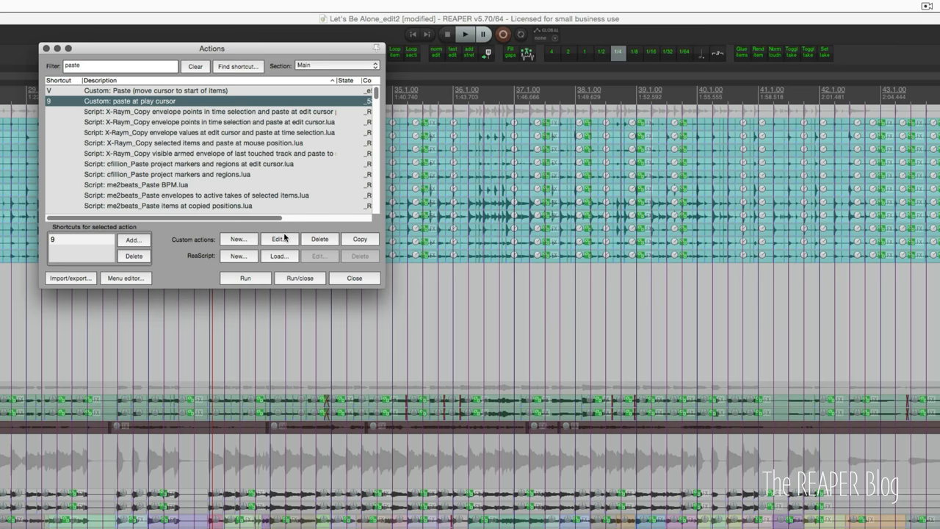
Select the soft tambourine sample GroverCppr_AMS Room_Soft_2.wav in the Media Explorer
{"action": "left_click", "coordinate": [278, 238]}
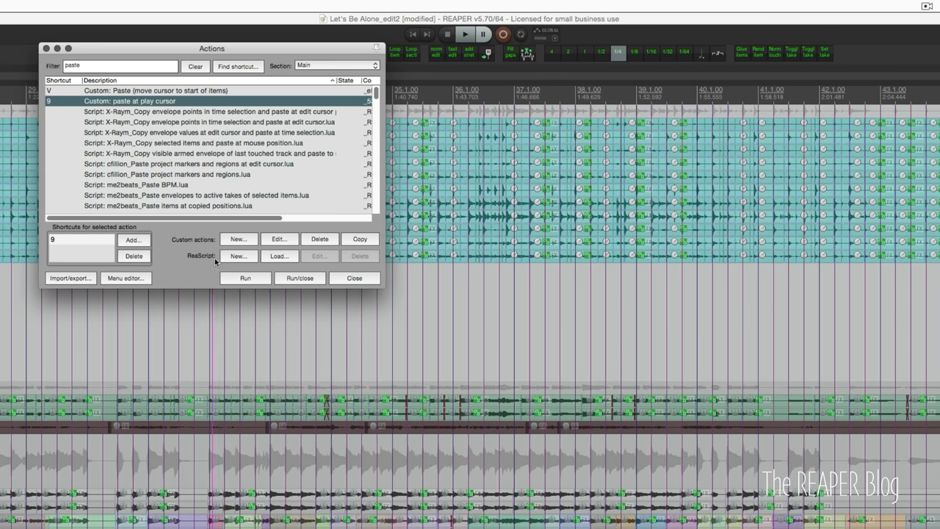
{"action": "left_click", "coordinate": [355, 278]}
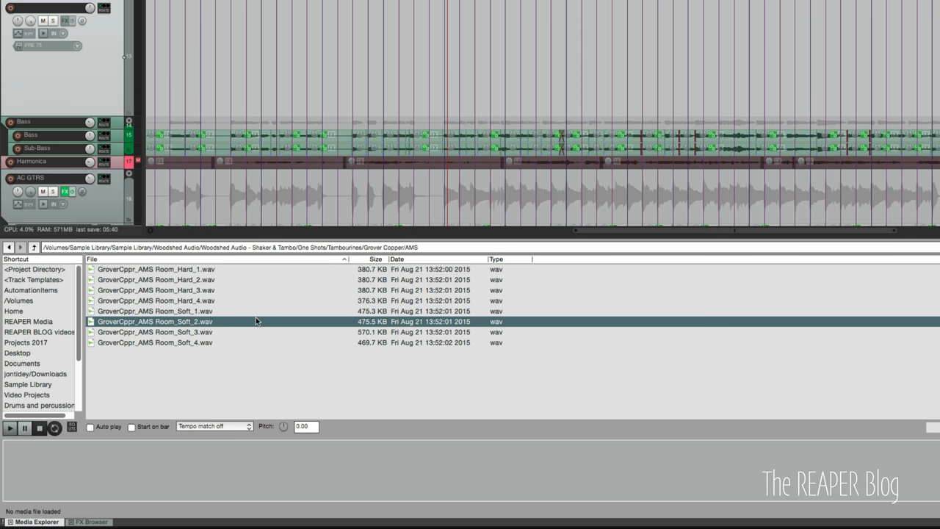
{"action": "left_click", "coordinate": [176, 312]}
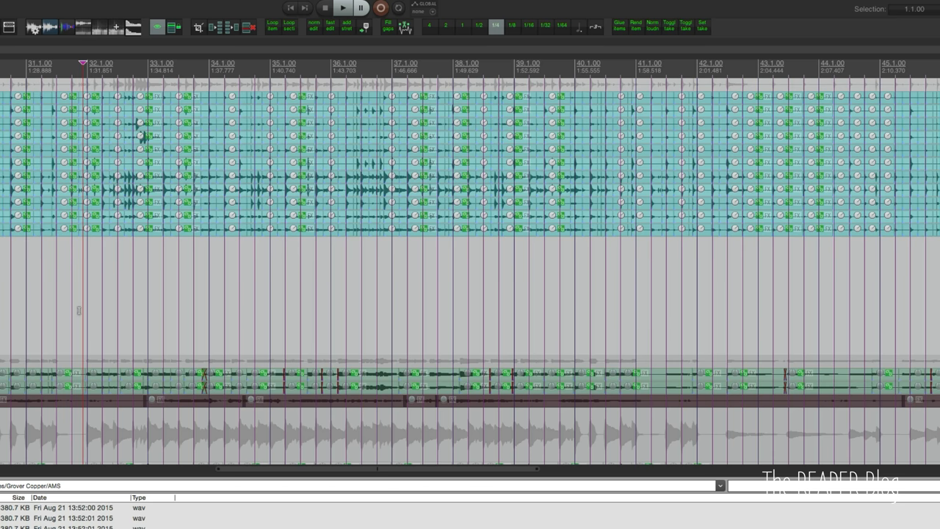
Place the play cursor where the first tambourine hit goes, around bar 32
{"action": "left_click", "coordinate": [351, 22]}
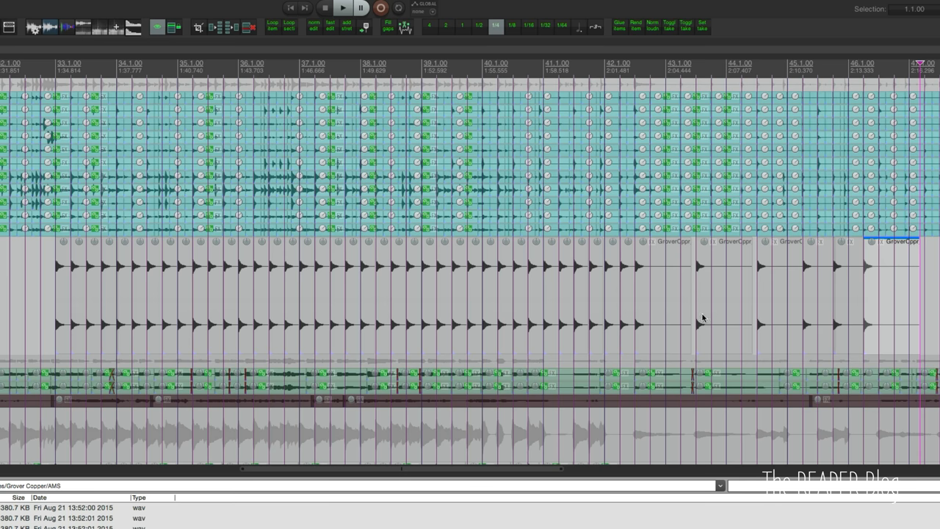
{"action": "mouse_move", "coordinate": [423, 172]}
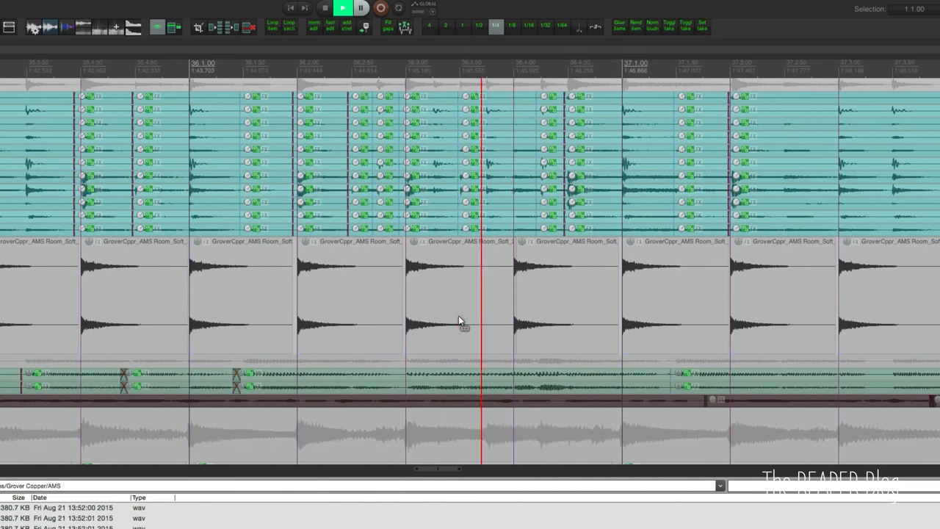
Scroll along the edit and select the tambourine hit at bar 44, beat 3
{"action": "scroll", "scroll_direction": "right", "scroll_amount": 3}
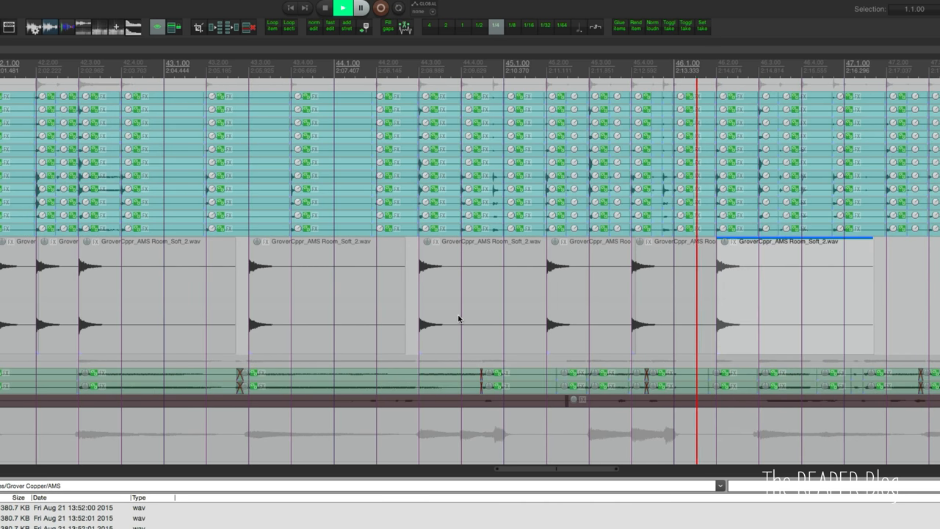
{"action": "left_click", "coordinate": [490, 319]}
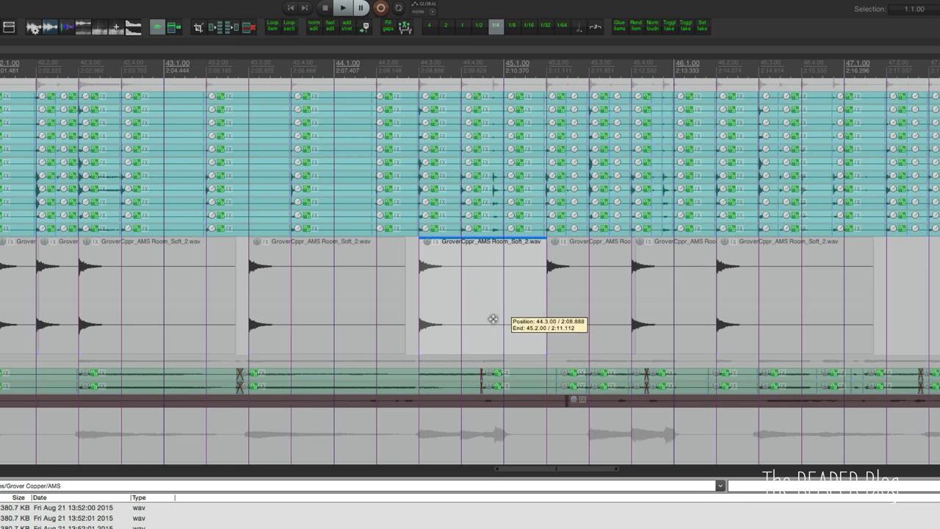